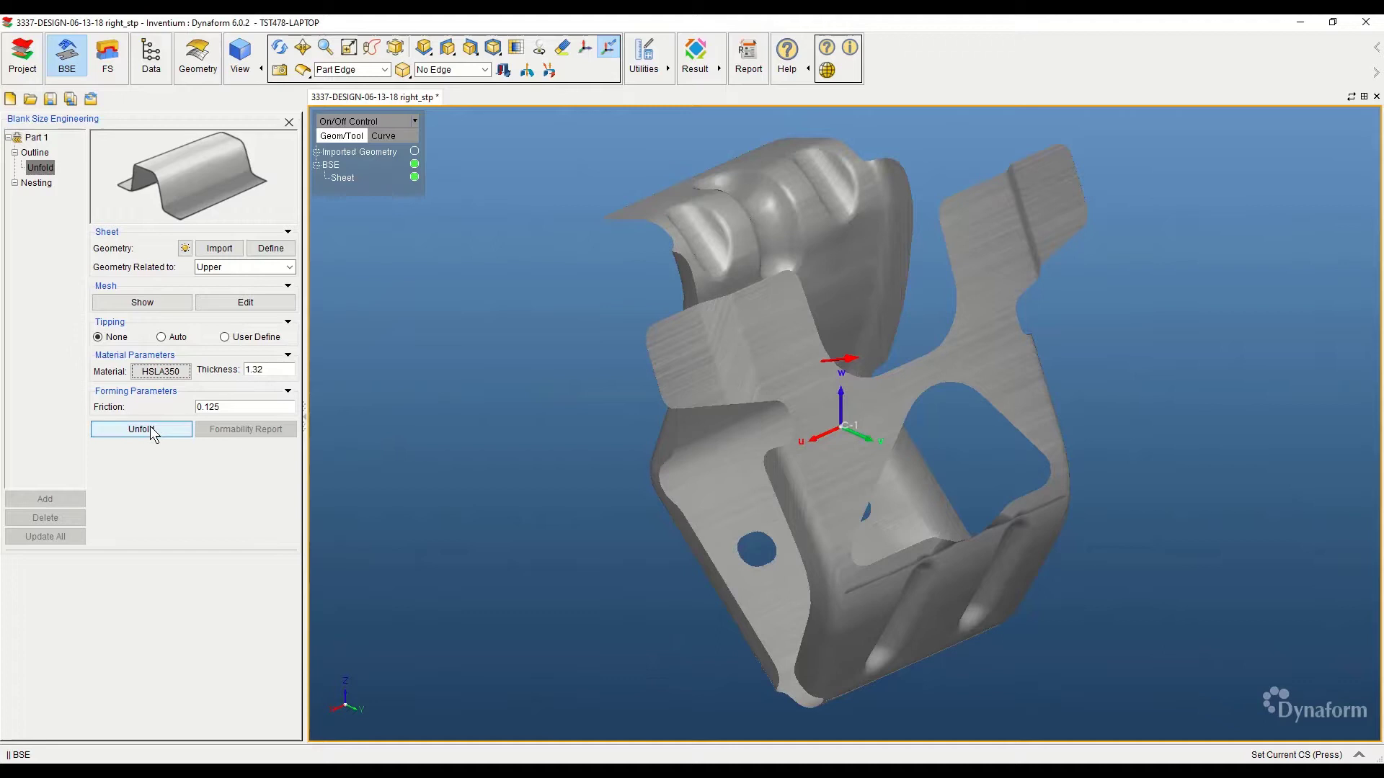
Unfold the bracket into a flat blank outline laid out beneath the 3D part
{"action": "left_click", "coordinate": [141, 430]}
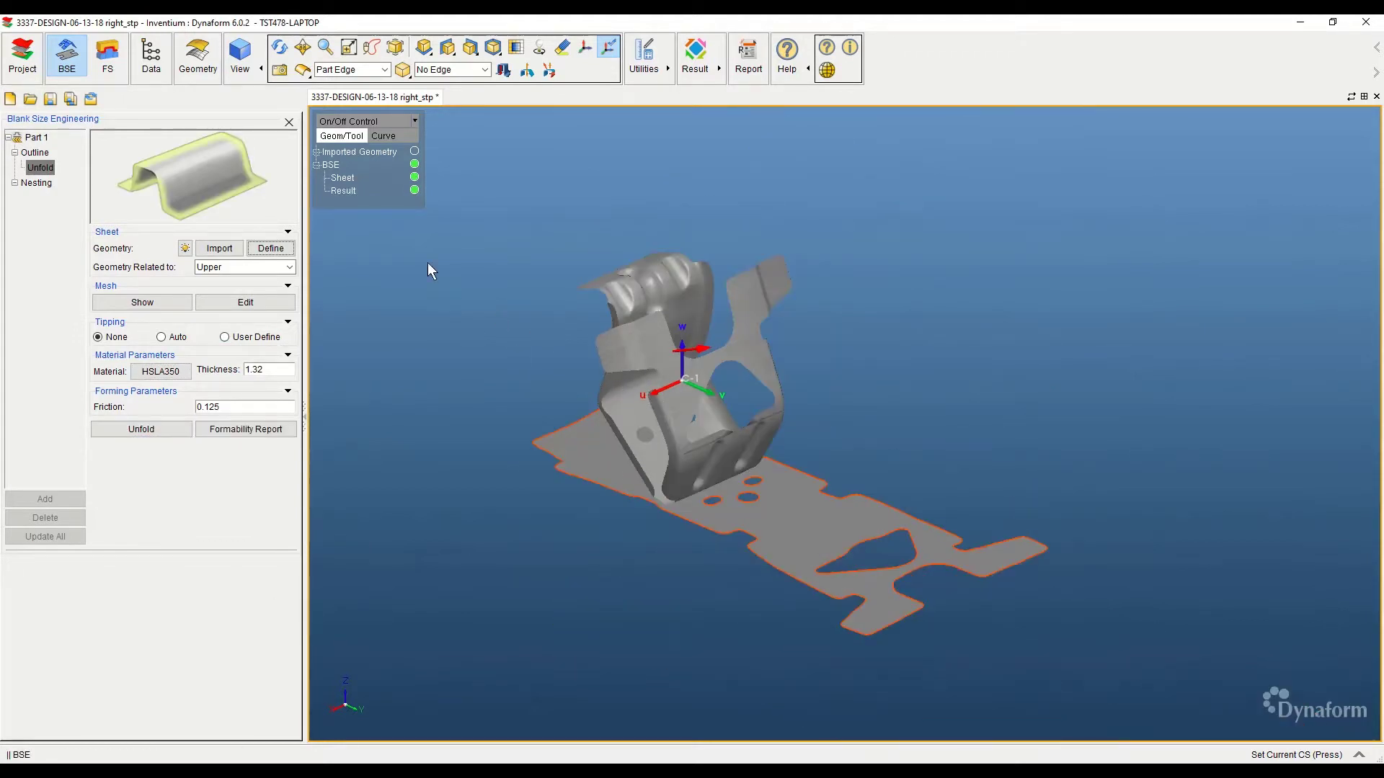
Generate the formability PDF report and review it from the Thinning plots down to the FLD section
{"action": "left_click", "coordinate": [245, 429]}
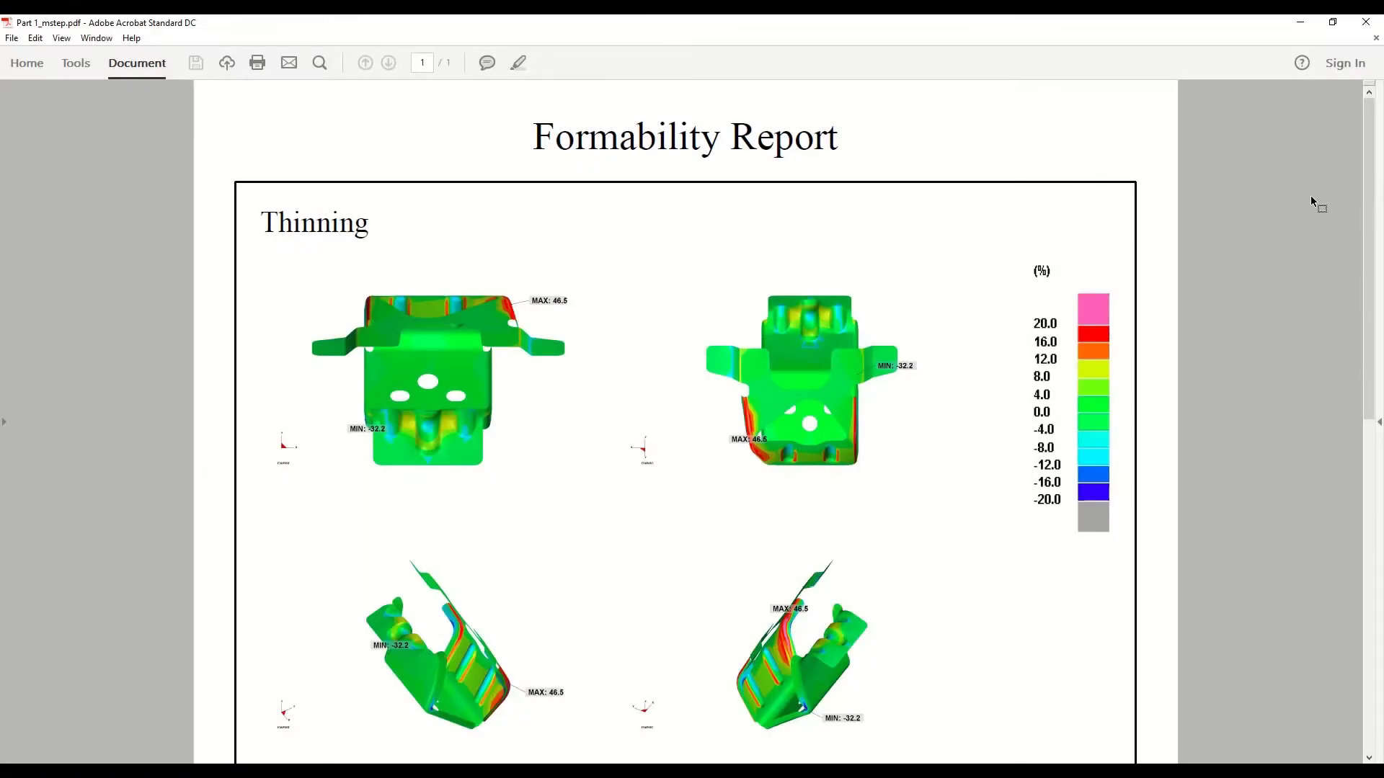
{"action": "scroll", "scroll_direction": "down", "scroll_amount": 3}
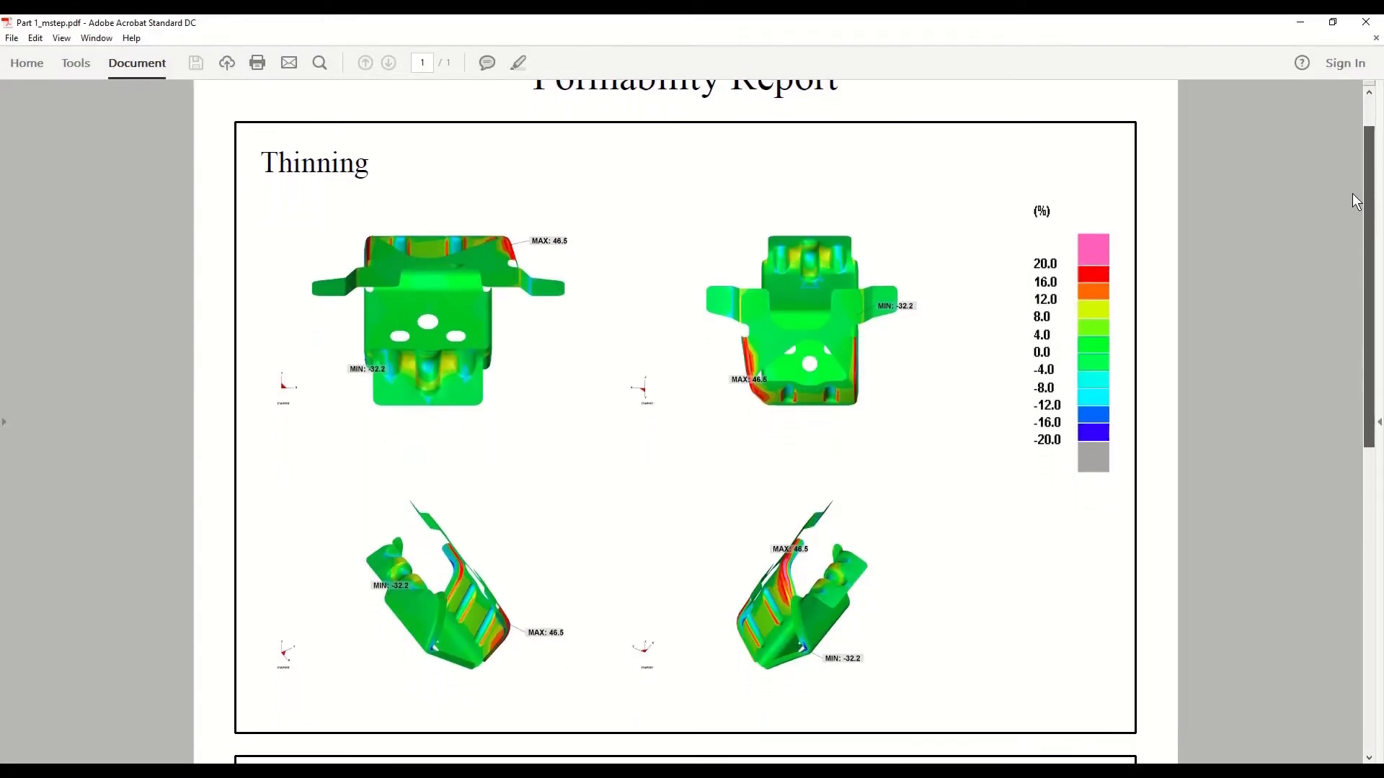
{"action": "scroll", "scroll_direction": "down", "scroll_amount": 3}
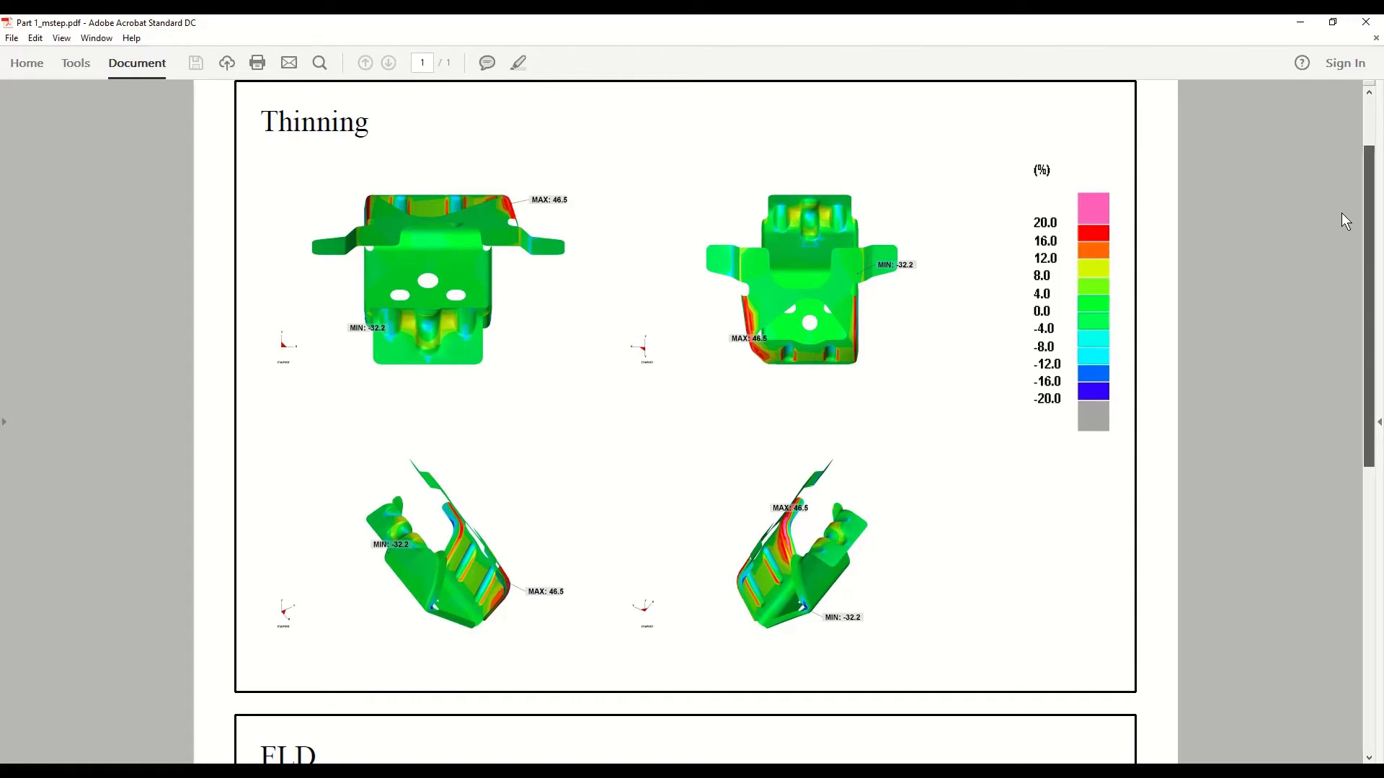
{"action": "scroll", "scroll_direction": "down", "scroll_amount": 3}
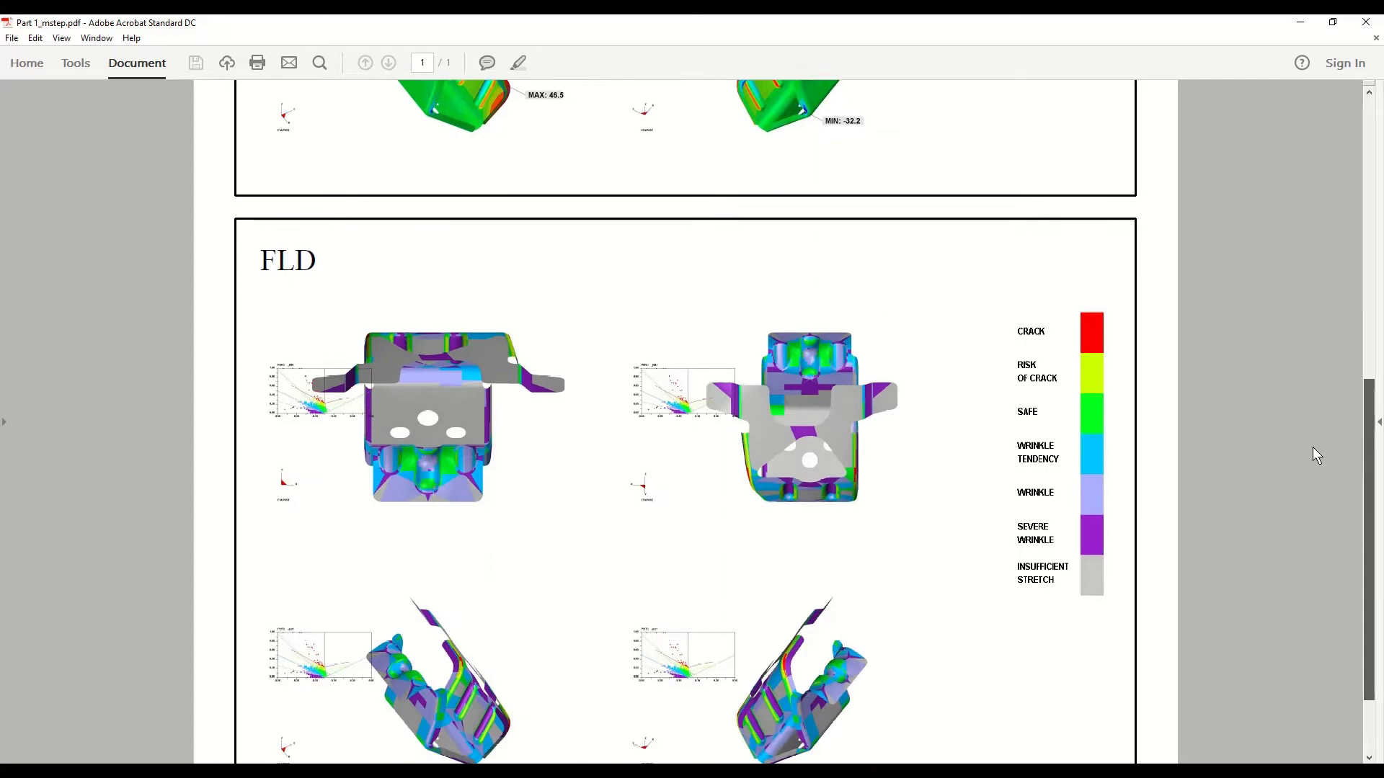
{"action": "scroll", "scroll_direction": "down", "scroll_amount": 3}
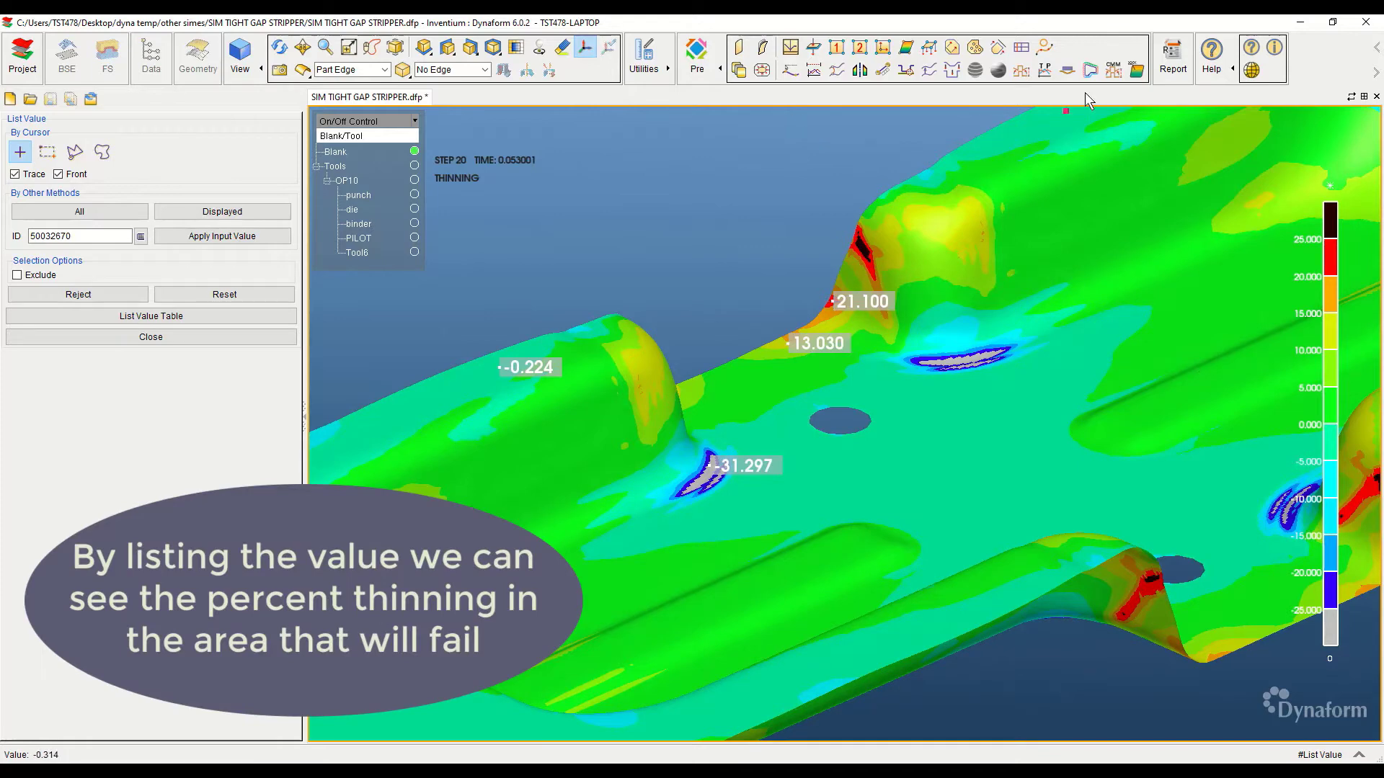
Label the maximum 46.114 and minimum -38.305 thinning values on the formed part's contour
{"action": "left_click", "coordinate": [1134, 69]}
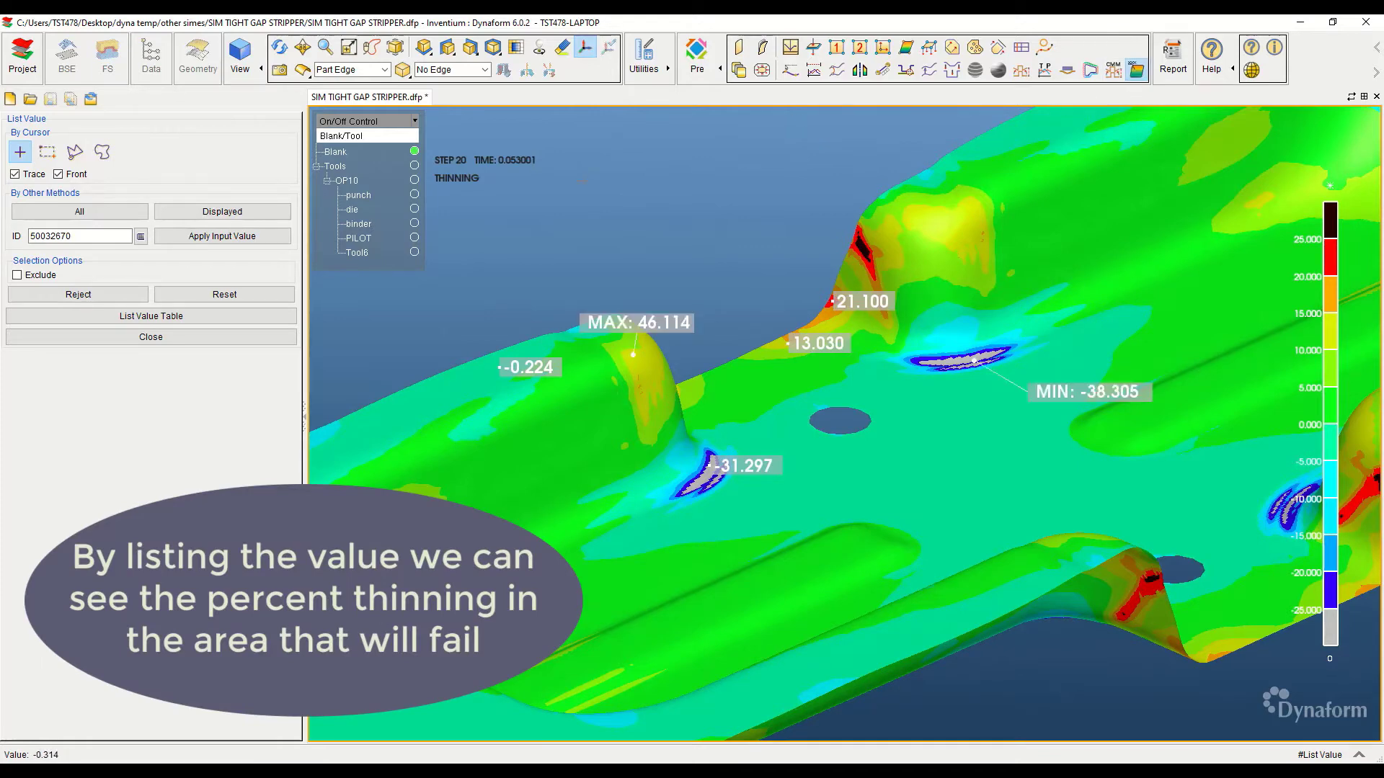